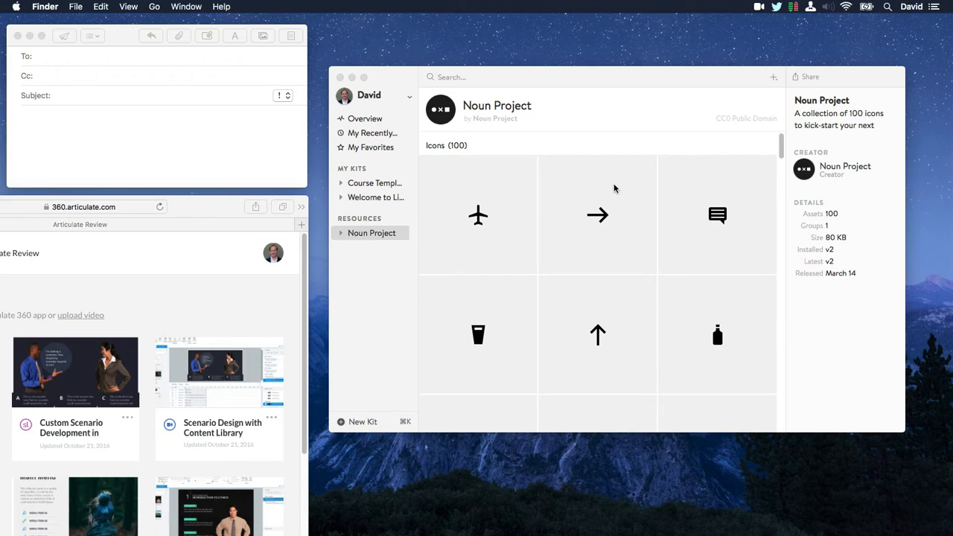
mouse_move(759, 7)
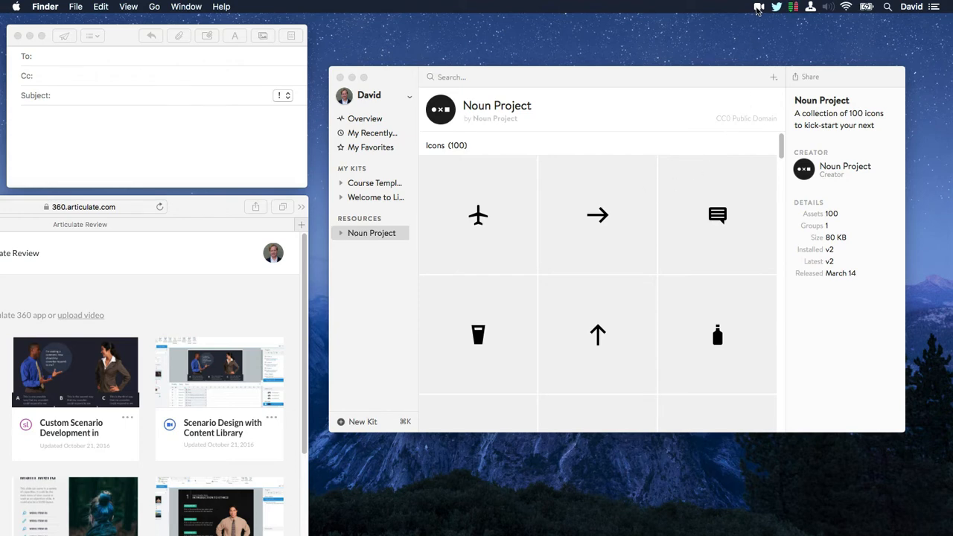
- Open the Peek menu bar popover listing recent recordings like Tabs Interaction v1
left_click(759, 6)
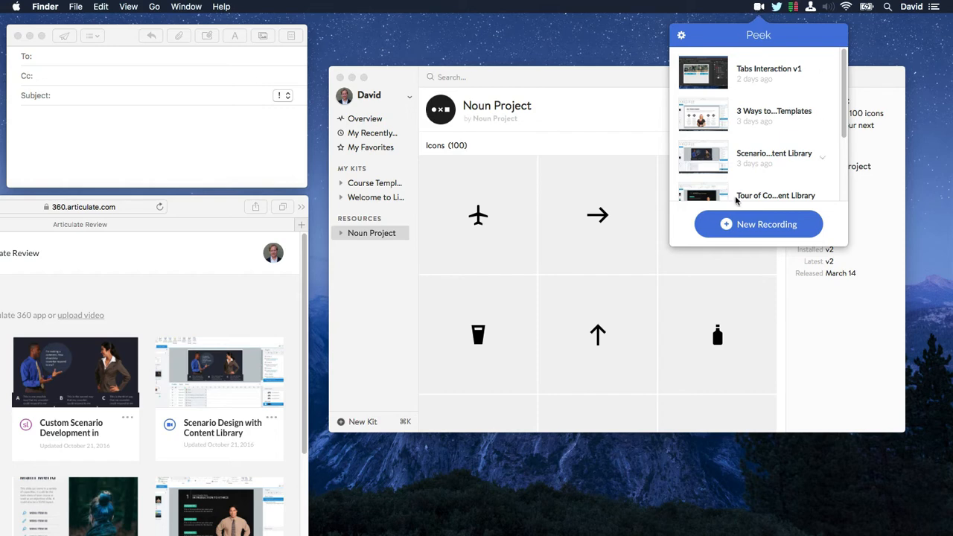
- Start a new recording and pick the Noun Project window as the capture target
left_click(758, 223)
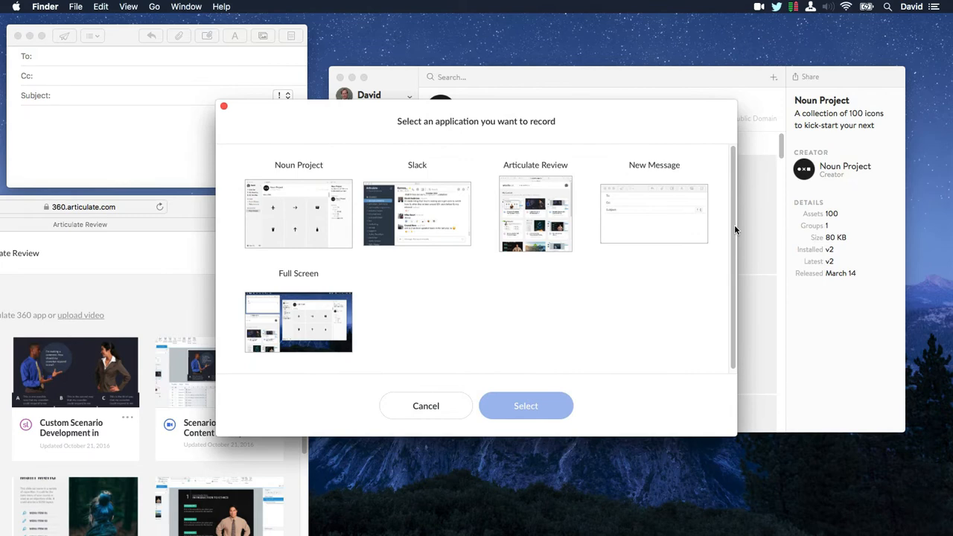
mouse_move(302, 331)
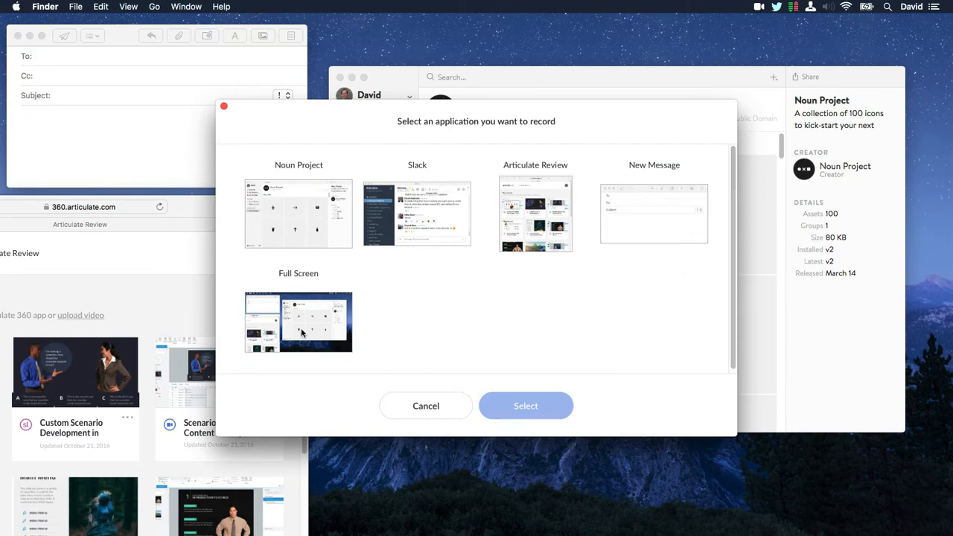
left_click(535, 213)
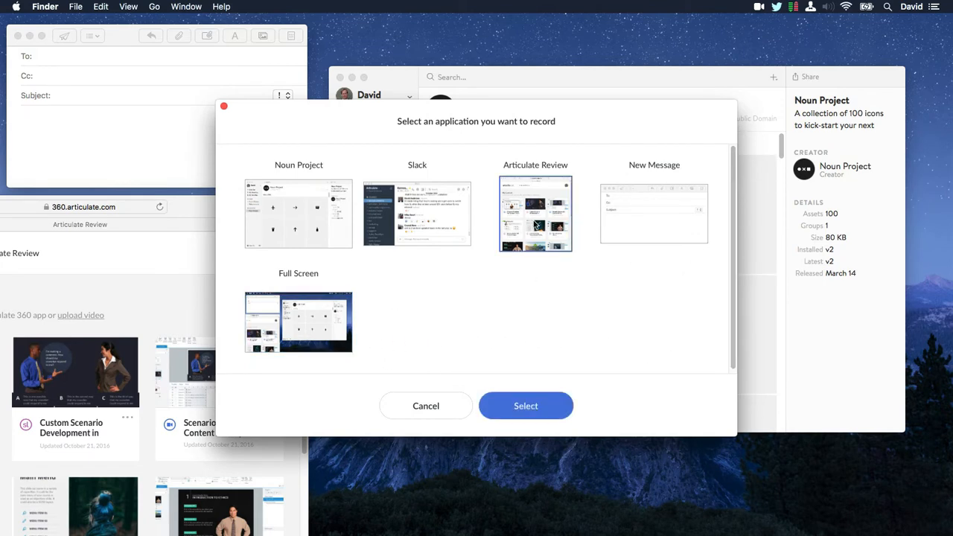
left_click(298, 214)
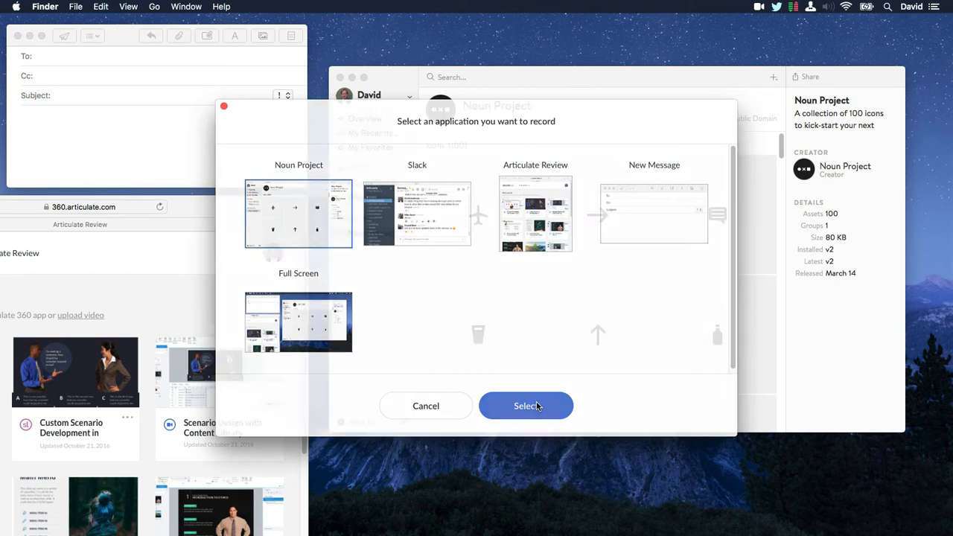
- Confirm Noun Project and resize the capture frame around the whole window
left_click(526, 406)
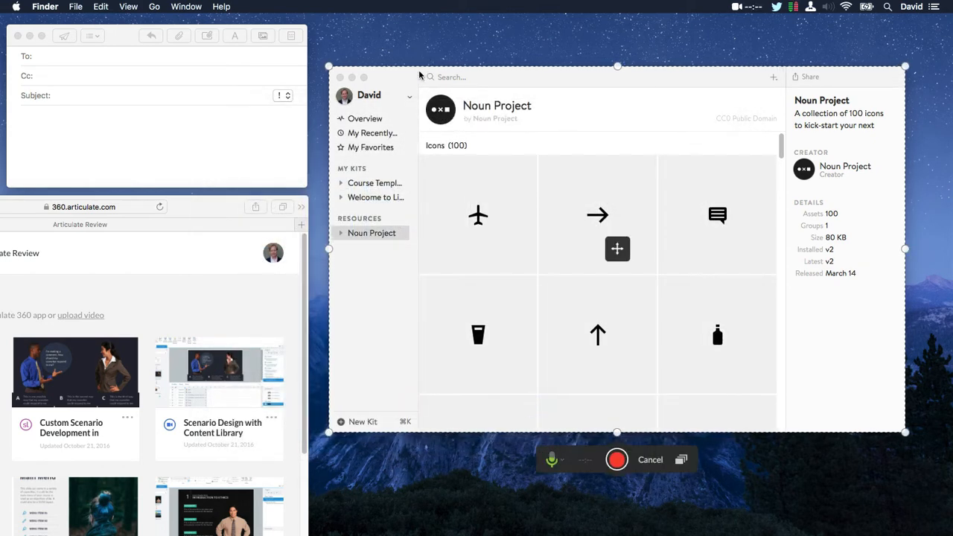
mouse_move(892, 425)
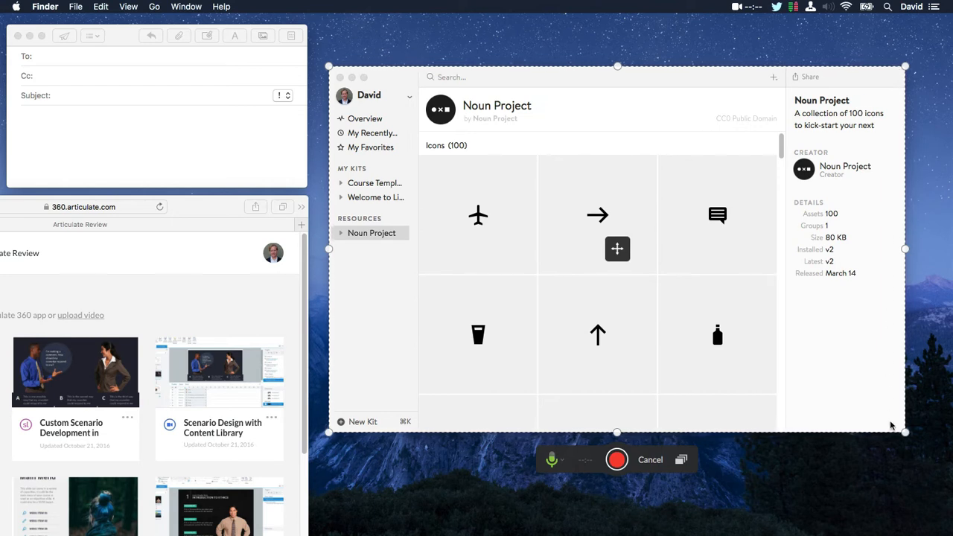
mouse_move(604, 430)
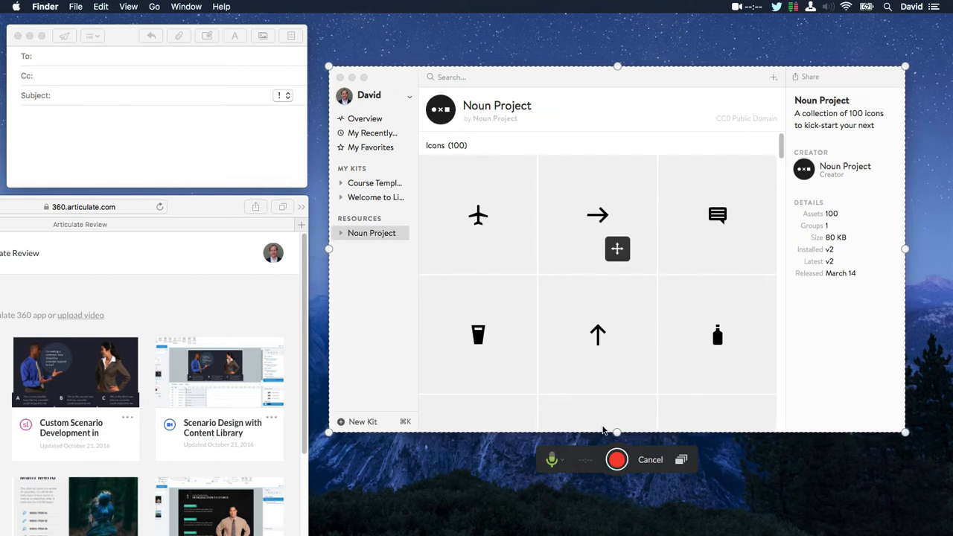
mouse_move(906, 434)
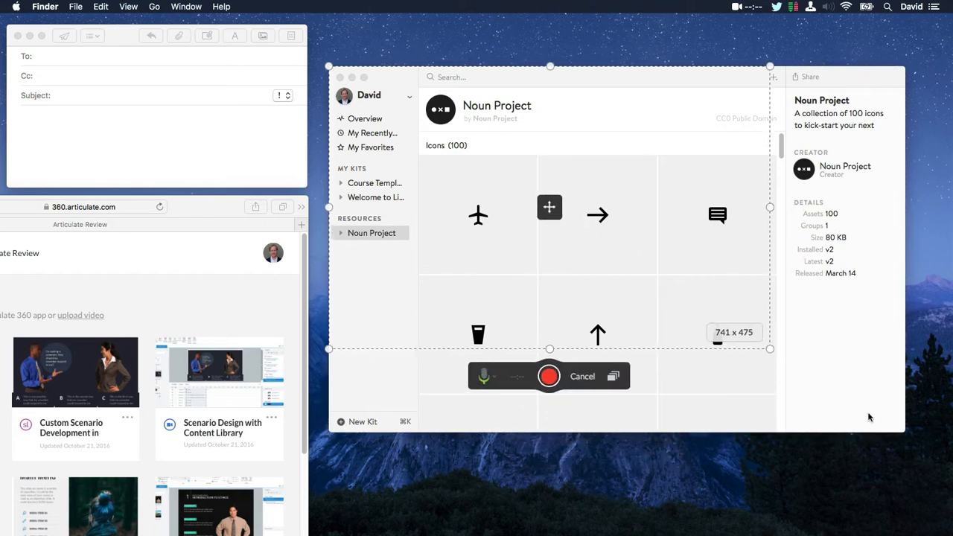
left_click_drag(771, 349, 777, 346)
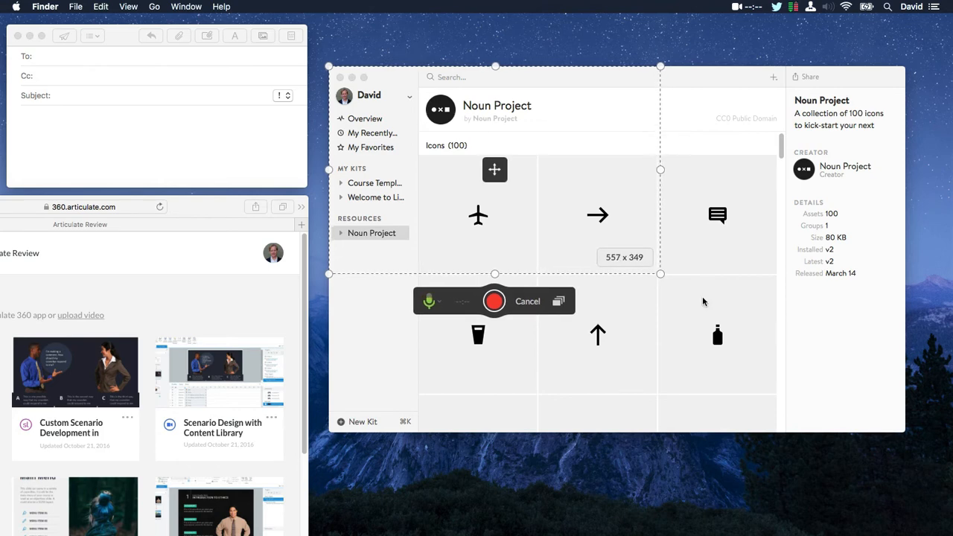
left_click_drag(661, 274, 906, 439)
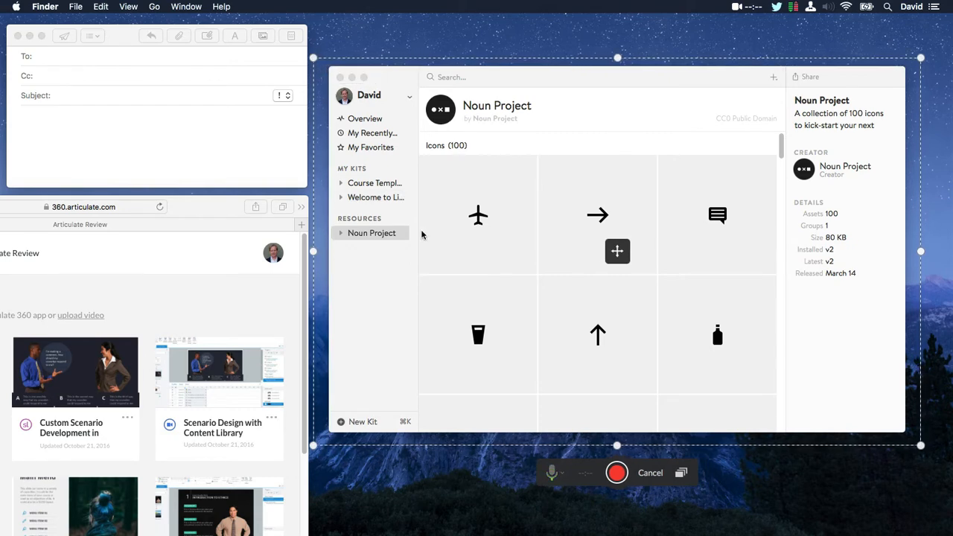
mouse_move(551, 469)
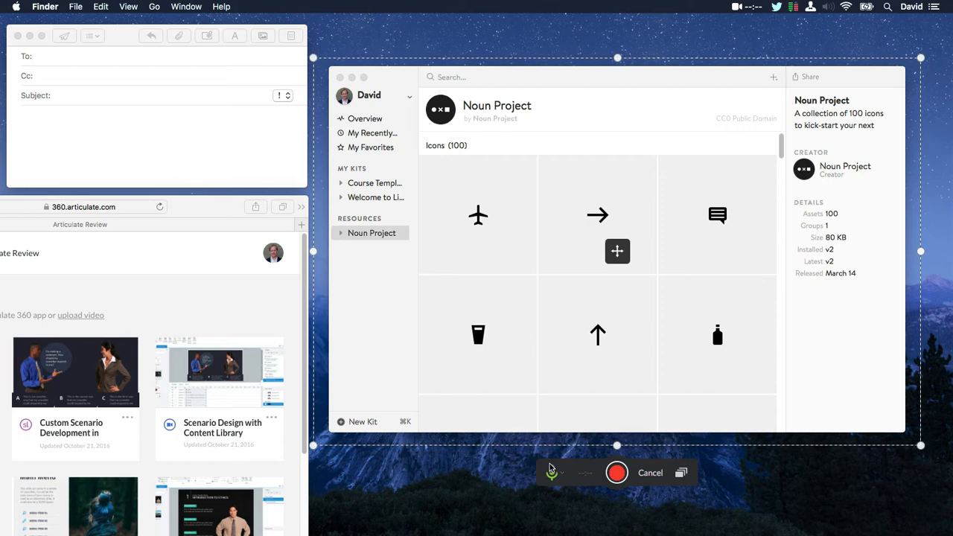
left_click(551, 473)
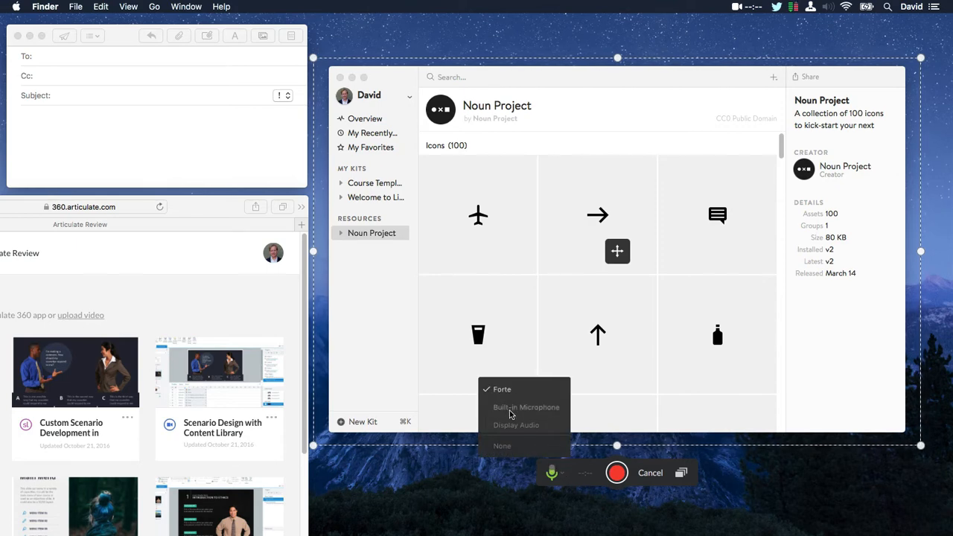
mouse_move(519, 446)
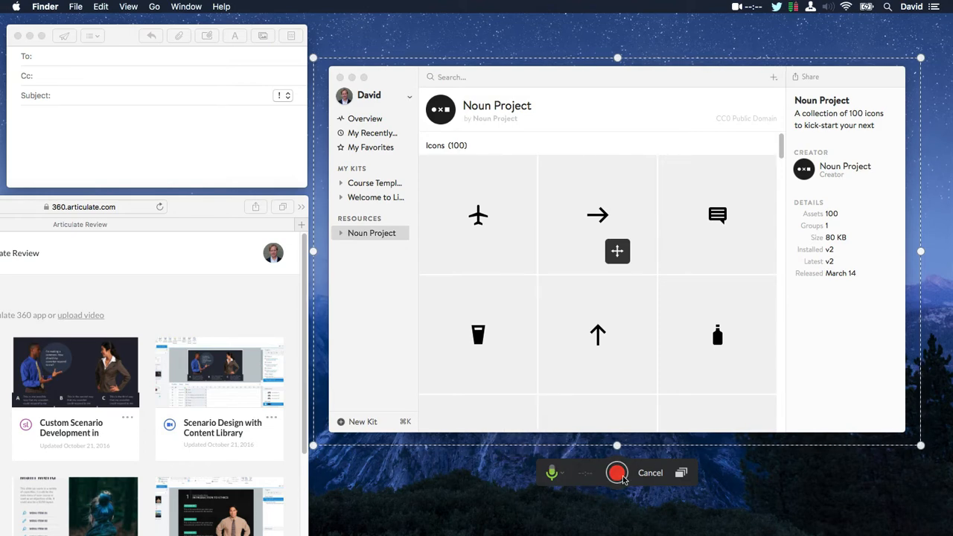
- Record about nine seconds of the Noun Project window, then stop with Done
left_click(616, 473)
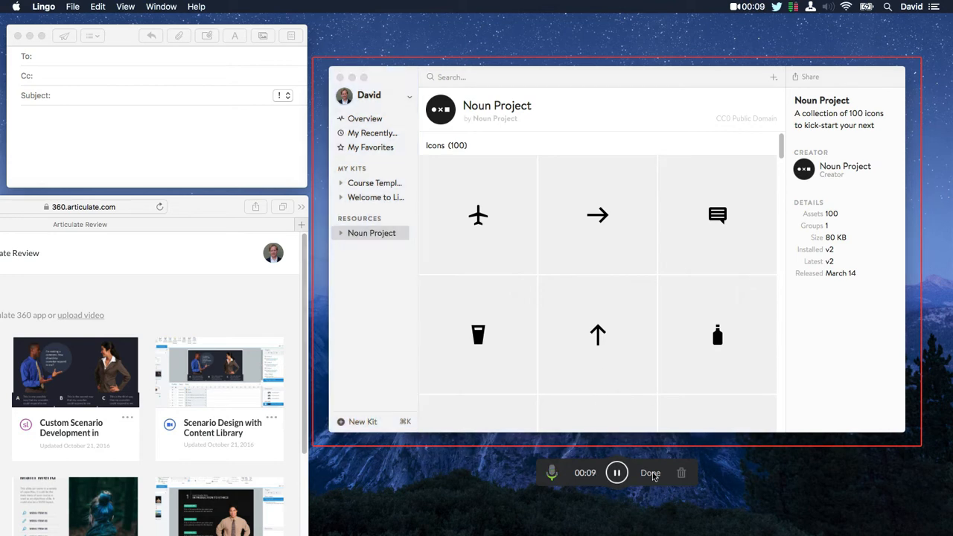
left_click(650, 472)
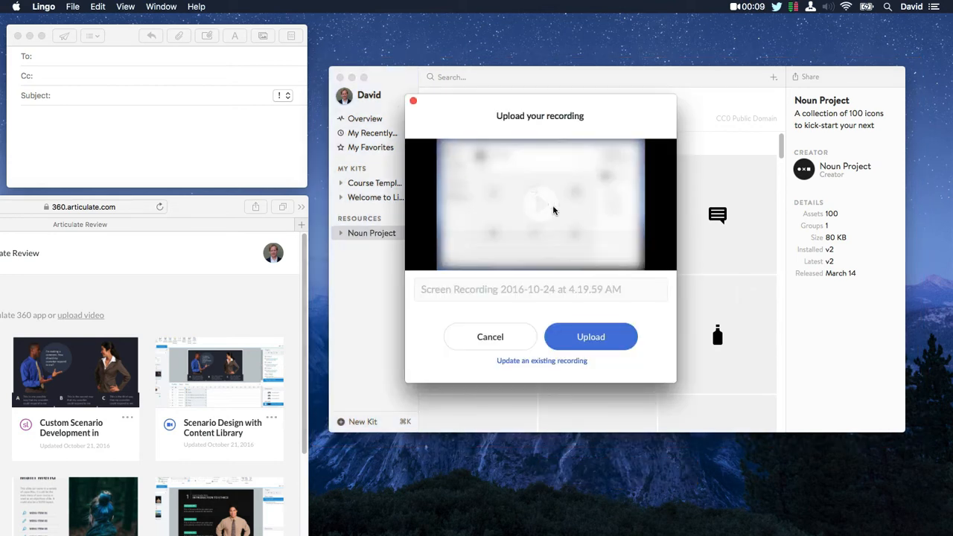
- Preview the clip, title it 'Peek Overview', and list existing recordings to update
left_click(540, 206)
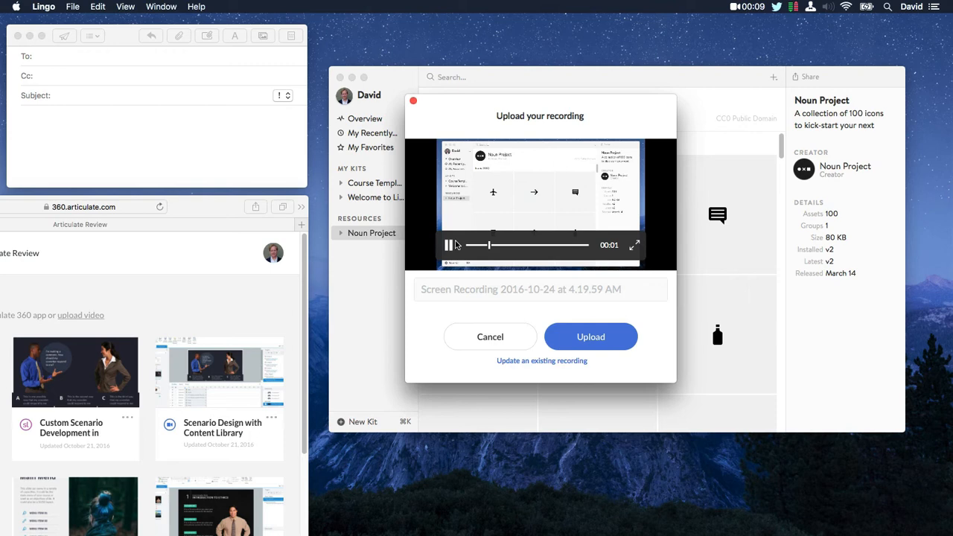
type("Peek Overview")
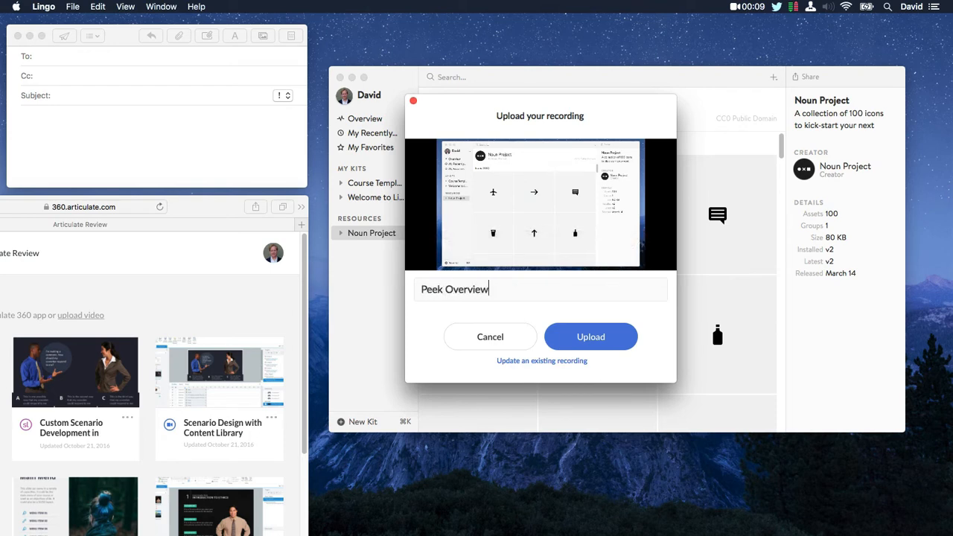
mouse_move(592, 361)
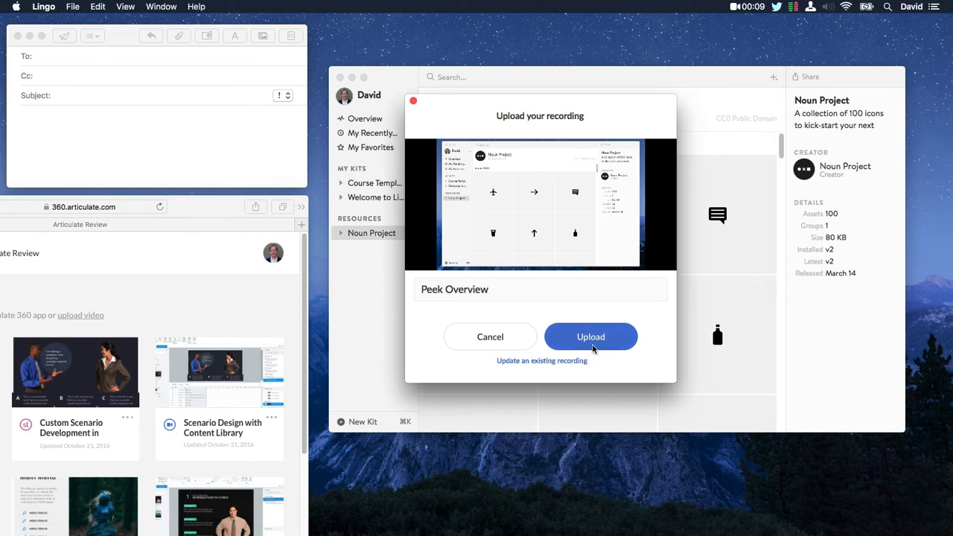
mouse_move(517, 363)
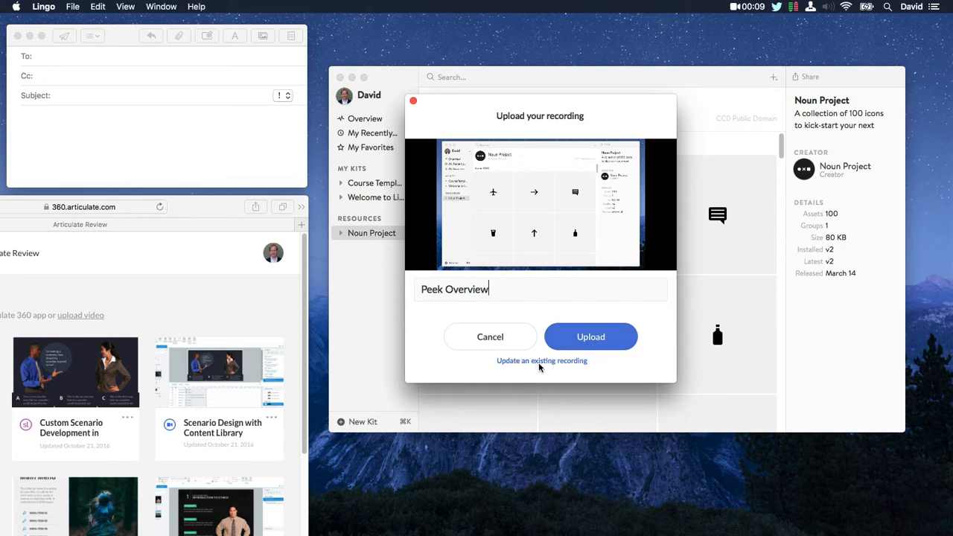
left_click(541, 360)
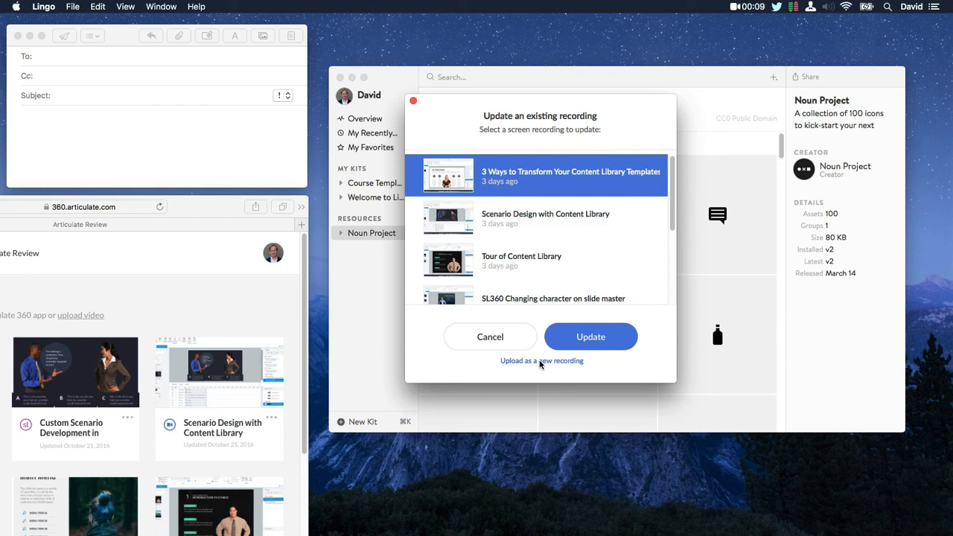
mouse_move(561, 267)
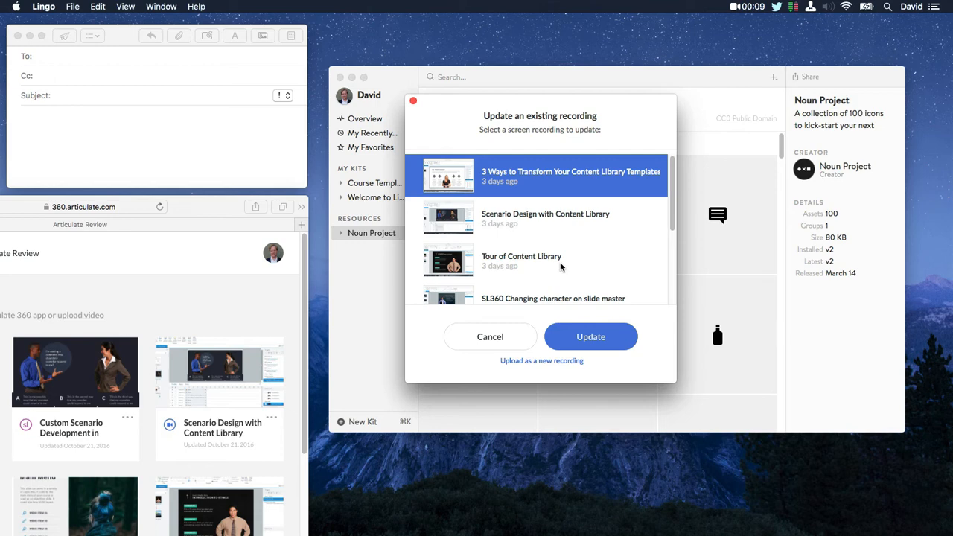
mouse_move(530, 246)
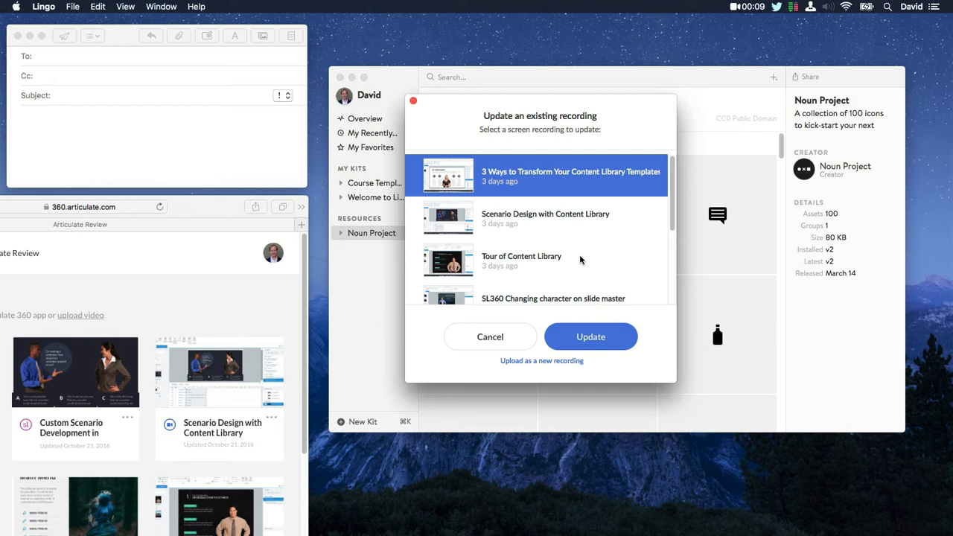
- Upload 'Peek Overview' as a new recording rather than replacing Scenario Design with Content Library
left_click(546, 217)
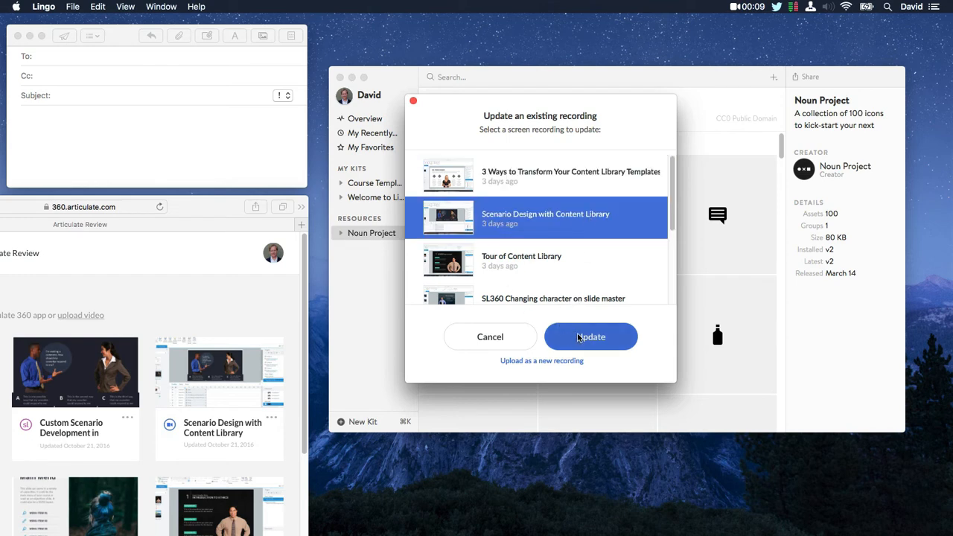
mouse_move(552, 378)
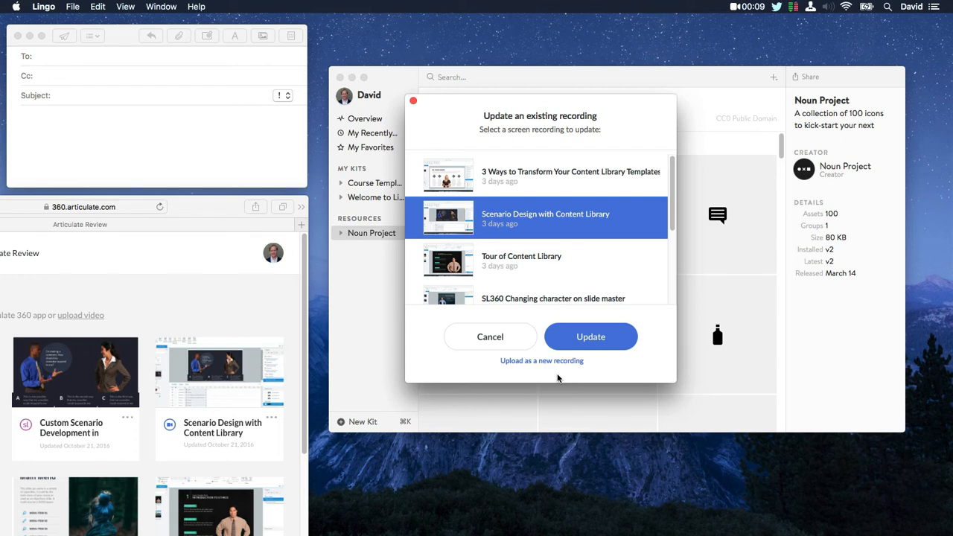
left_click(542, 361)
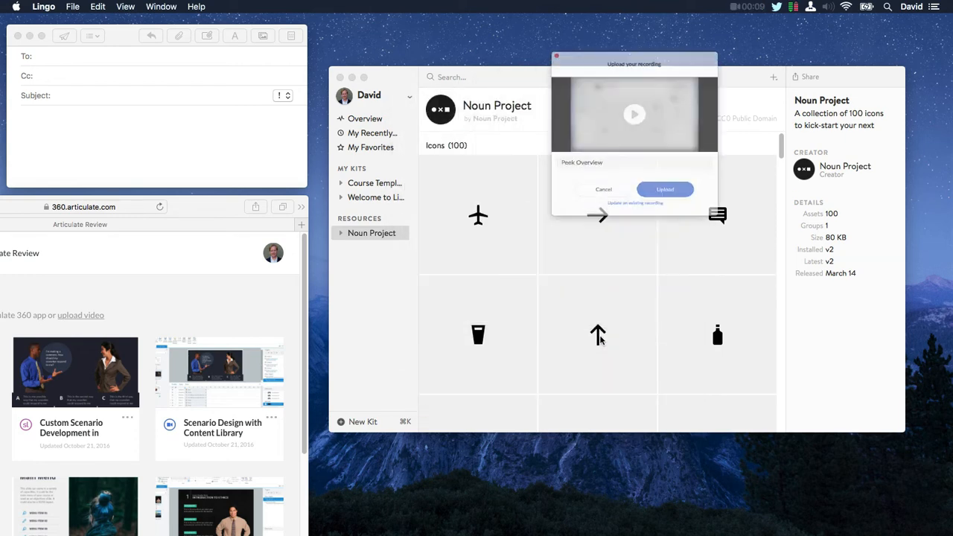
left_click(603, 189)
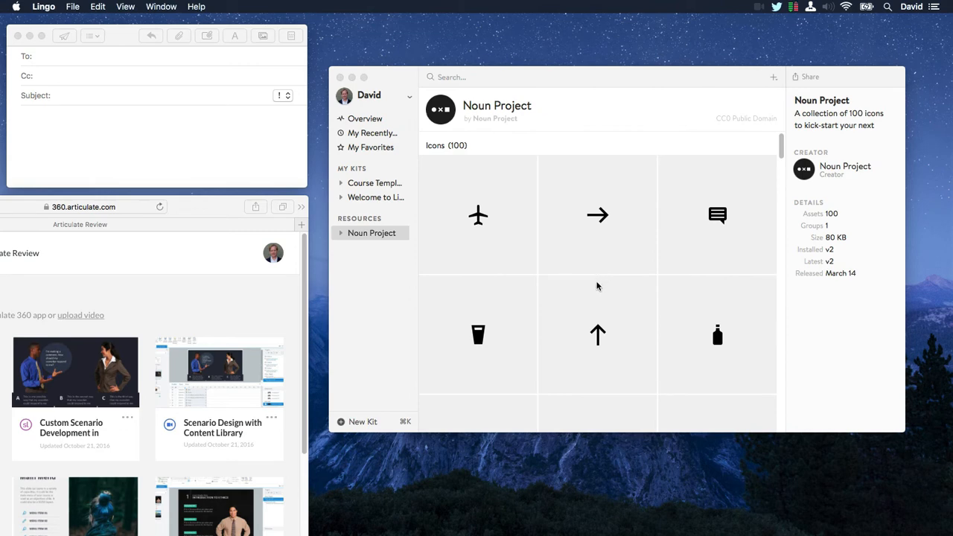
mouse_move(771, 185)
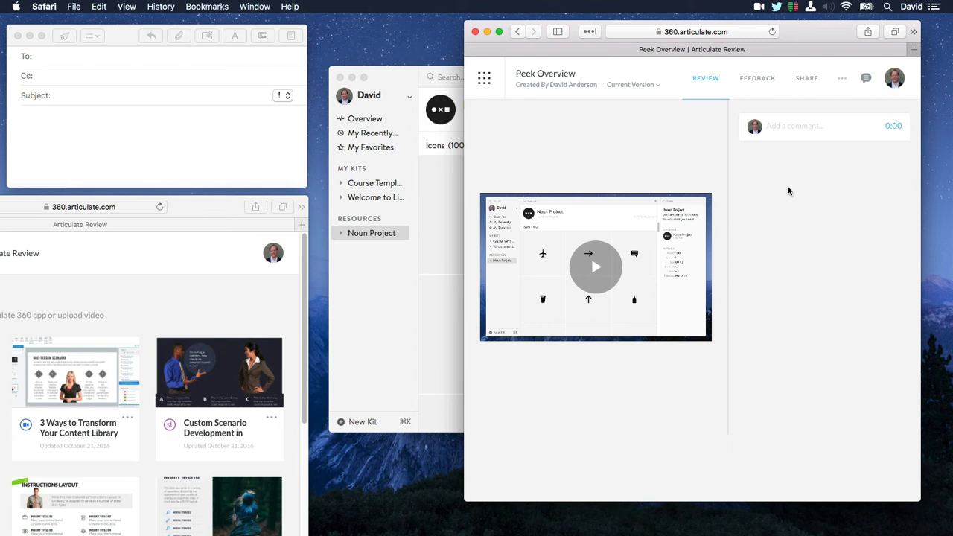
- Show the Peek Overview shareable link in Review, then open its extra options menu
left_click(825, 125)
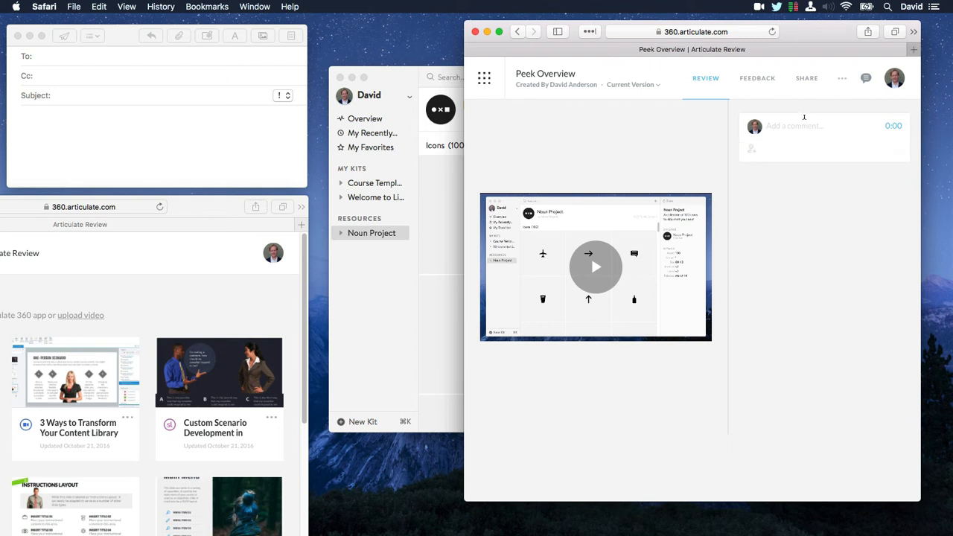
left_click(806, 77)
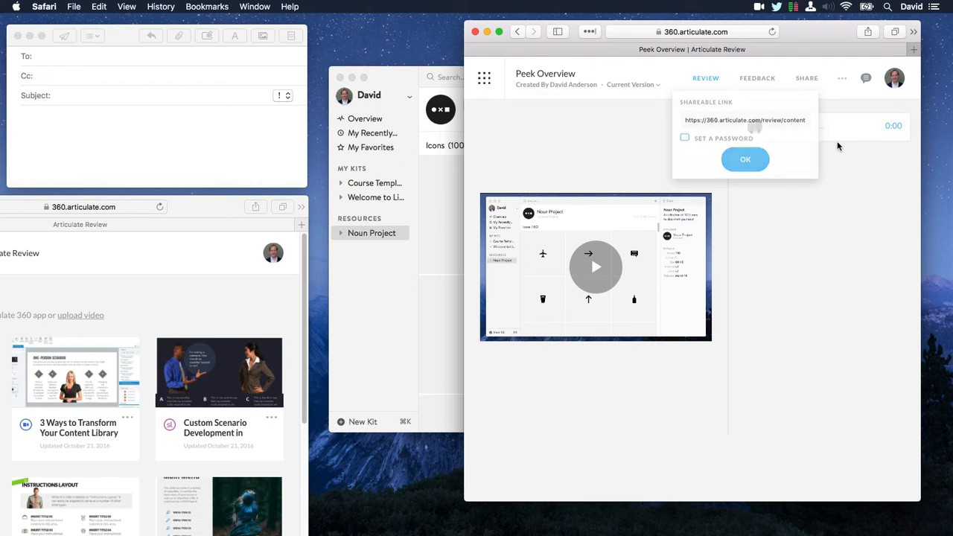
left_click(839, 78)
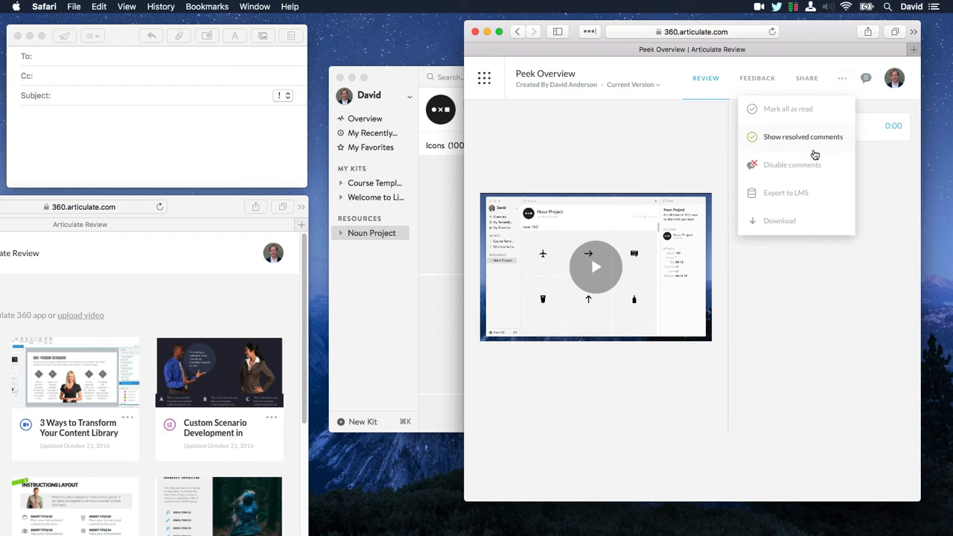
left_click(787, 193)
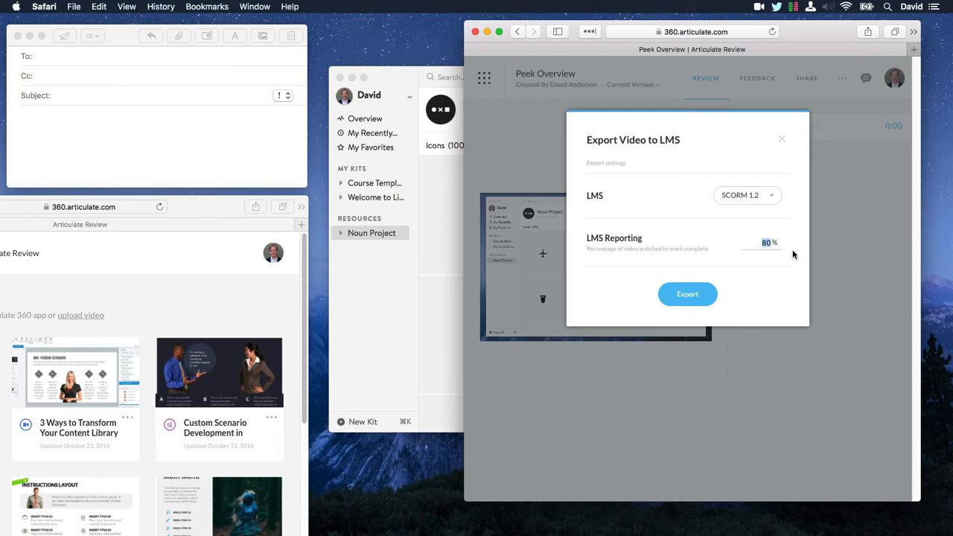
left_click(782, 138)
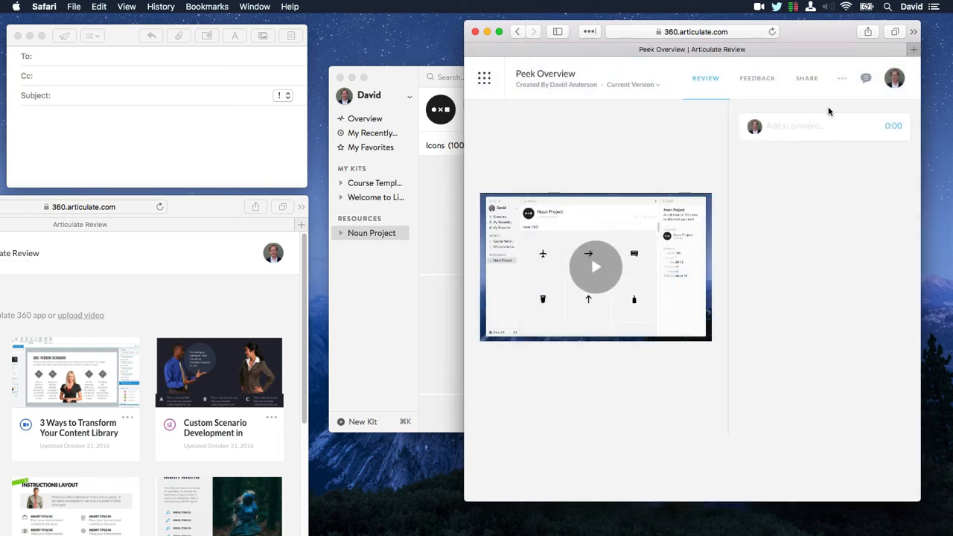
left_click(840, 78)
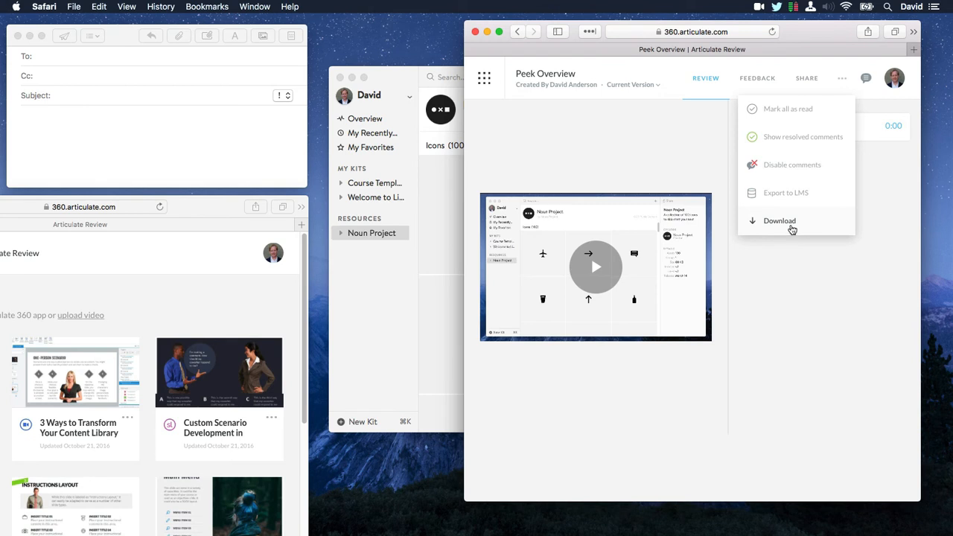
mouse_move(785, 224)
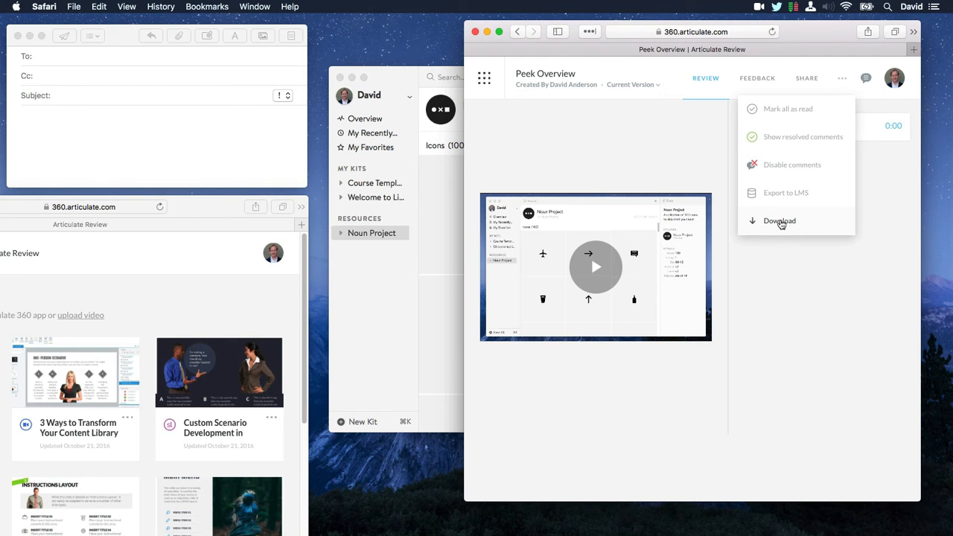
mouse_move(700, 162)
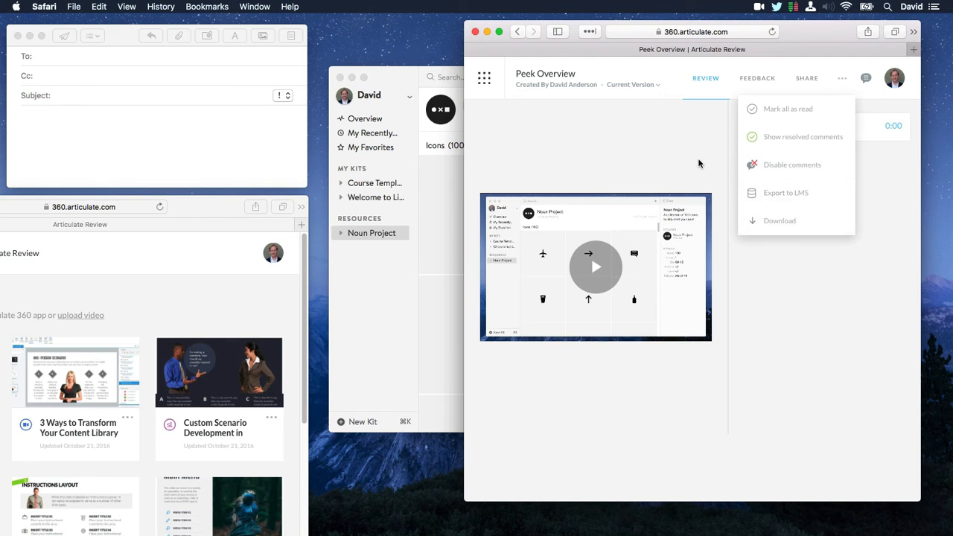
left_click(756, 7)
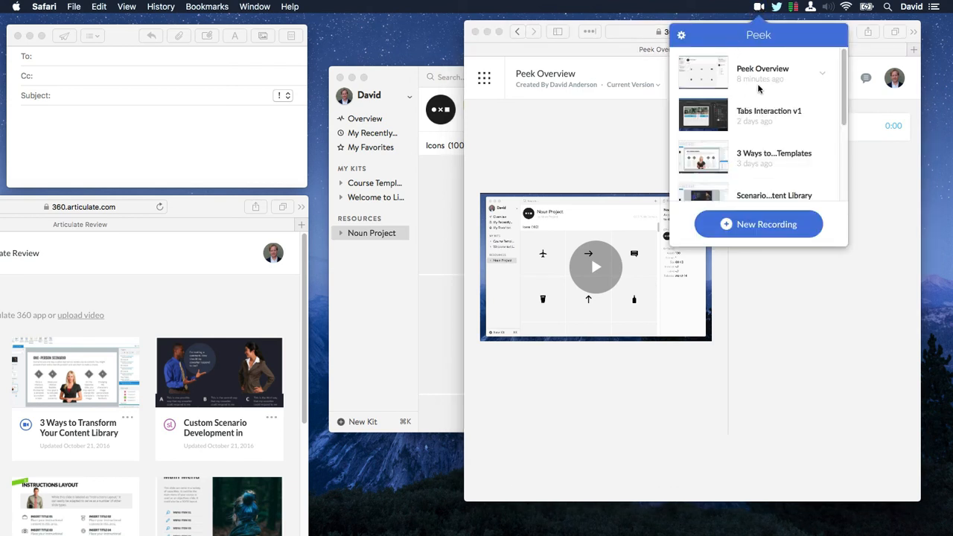
mouse_move(826, 78)
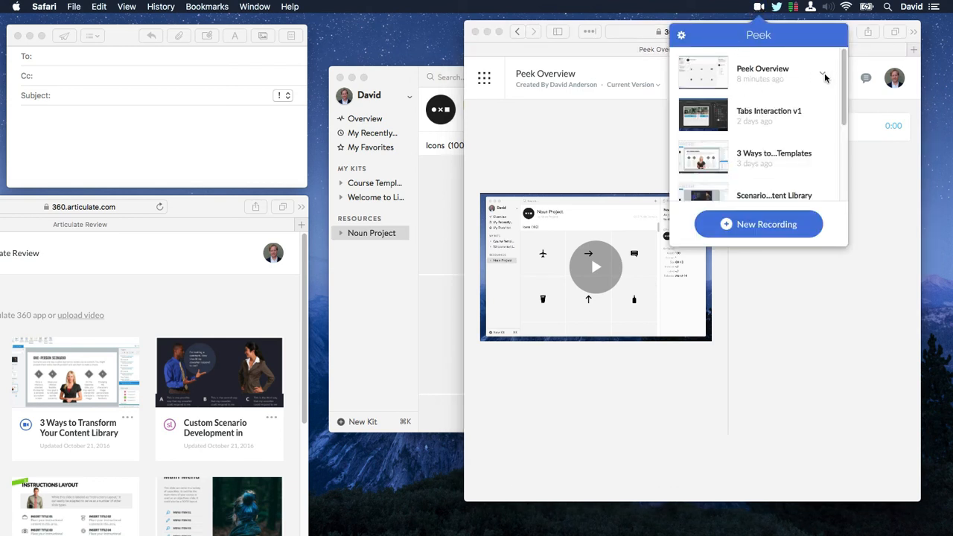
- Reveal Peek Overview.mp4 in Finder from the recording's options menu
left_click(826, 77)
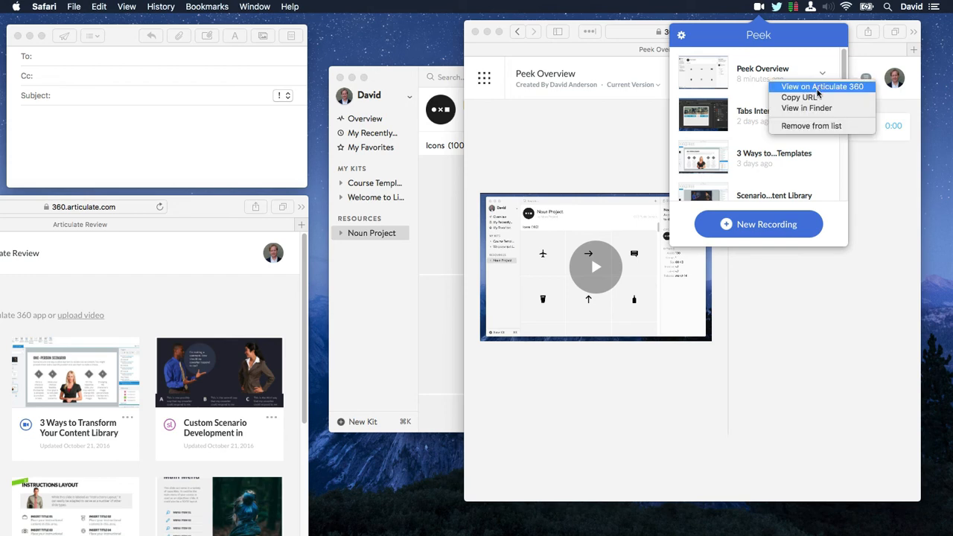
mouse_move(808, 108)
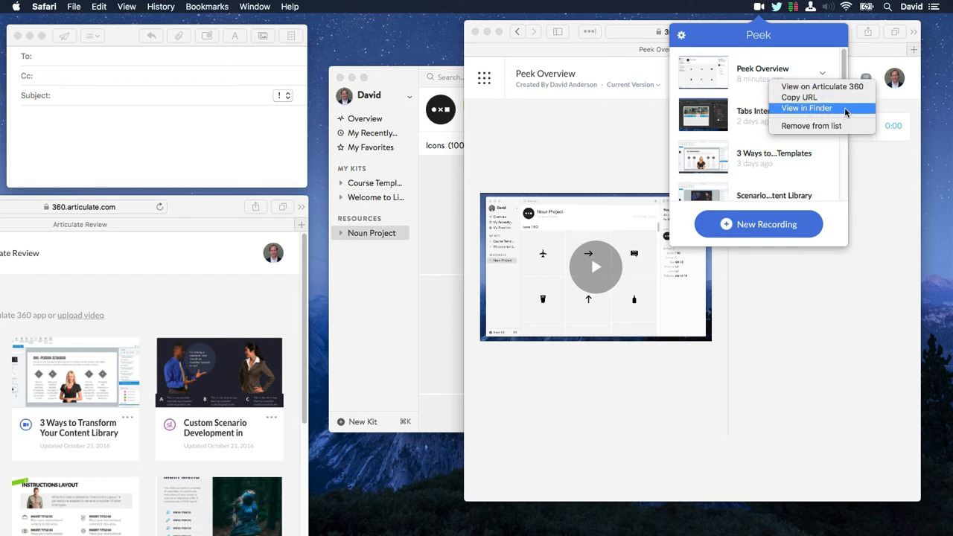
left_click(806, 108)
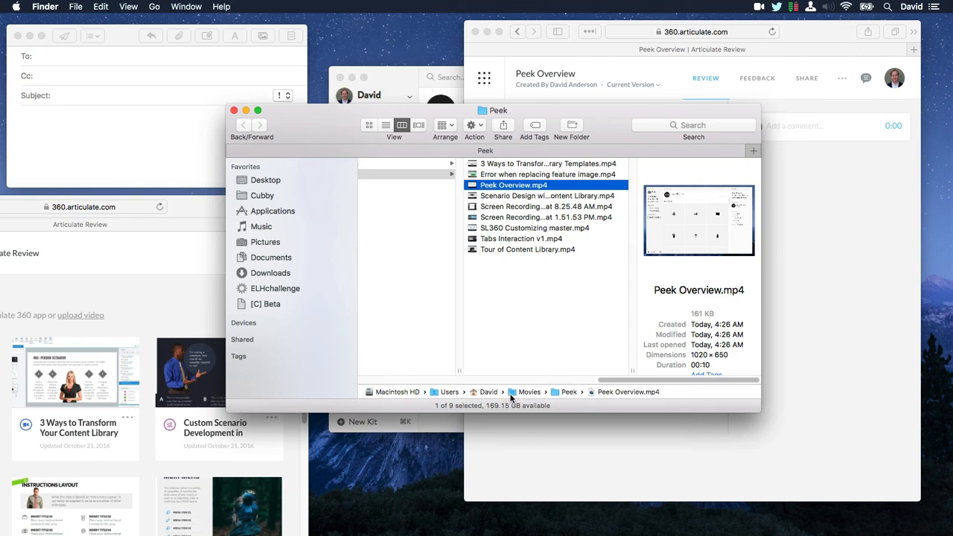
mouse_move(551, 338)
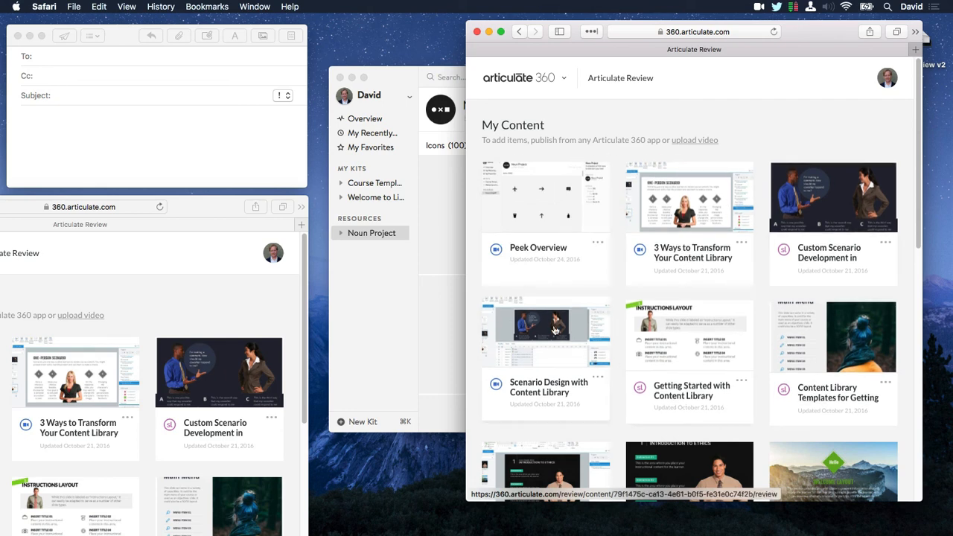
mouse_move(604, 117)
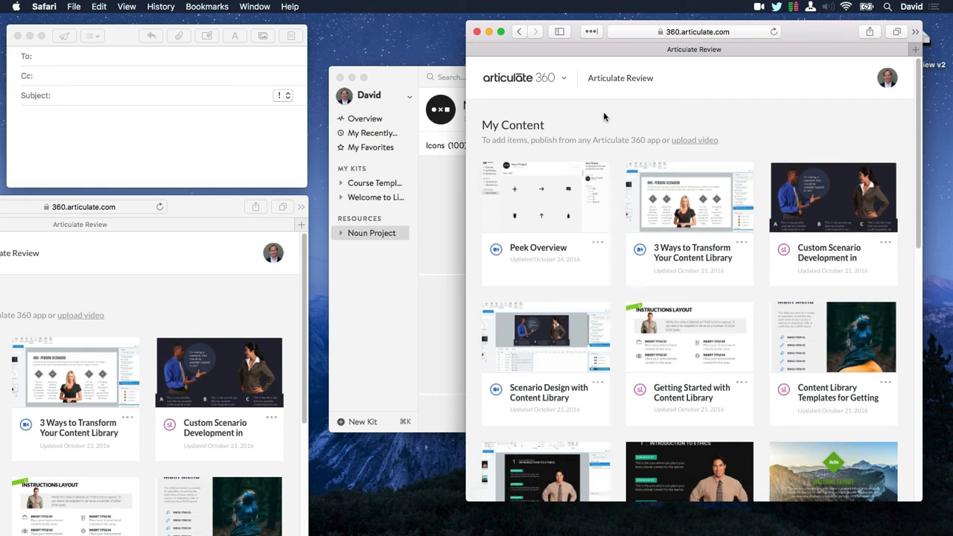